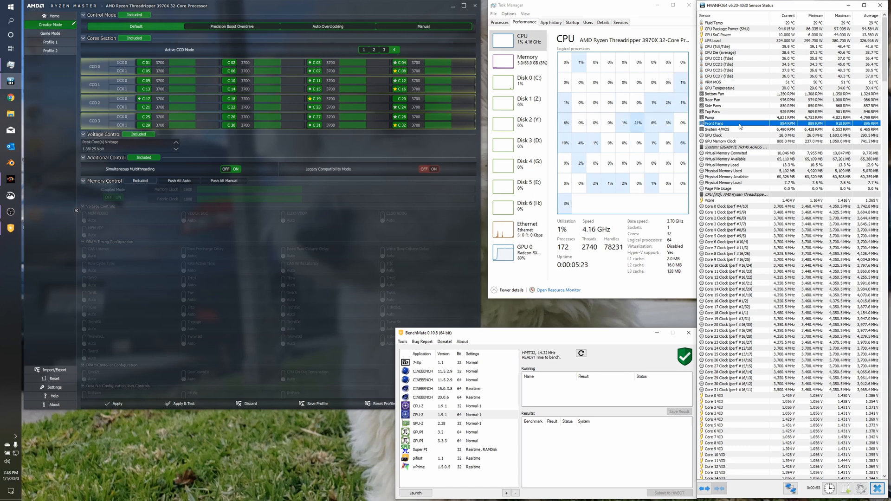
Step: Launch CPU-Z 1.9.1 (32-bit) as a guarded BenchMate run
{"action": "left_click", "coordinate": [730, 117]}
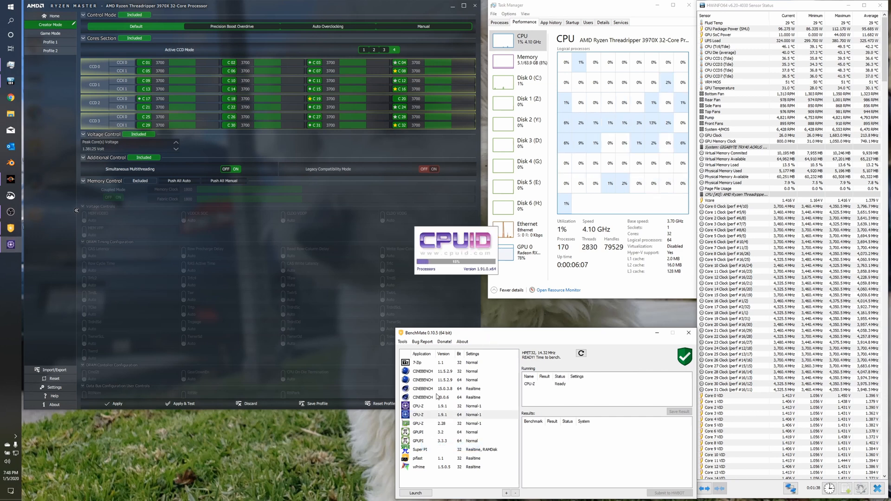
Step: Launch the 64-bit CPU-Z 1.9.1 entry from its BenchMate context menu
{"action": "right_click", "coordinate": [440, 415]}
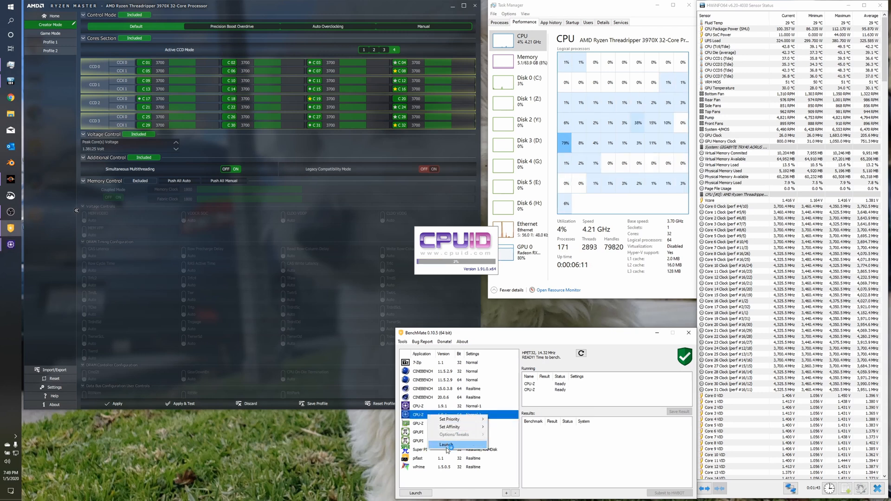
{"action": "left_click", "coordinate": [446, 444]}
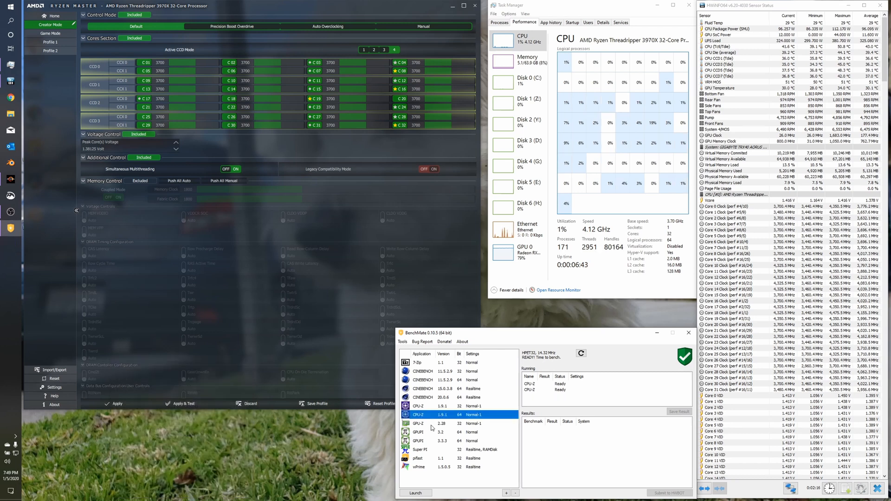
Step: Launch CINEBENCH 15.0.3.8 guarded by BenchMate, then close it
{"action": "right_click", "coordinate": [433, 389]}
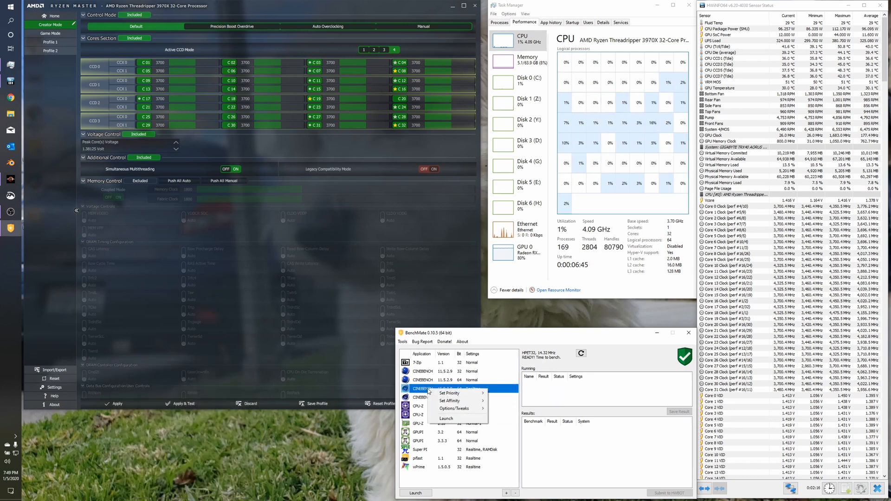
{"action": "mouse_move", "coordinate": [458, 418]}
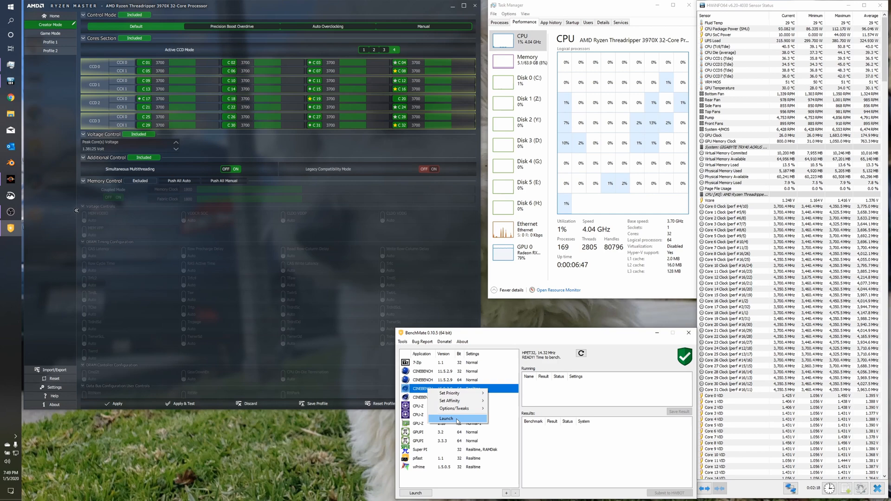
{"action": "left_click", "coordinate": [446, 418]}
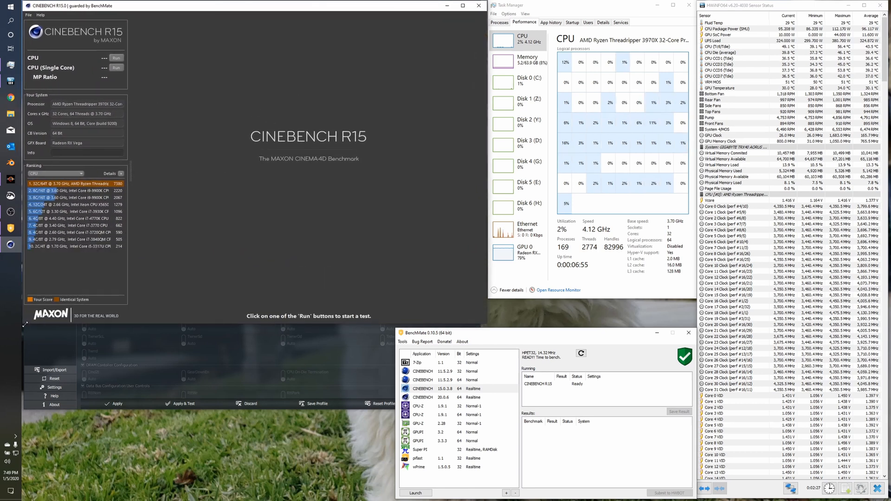
{"action": "left_click", "coordinate": [116, 58]}
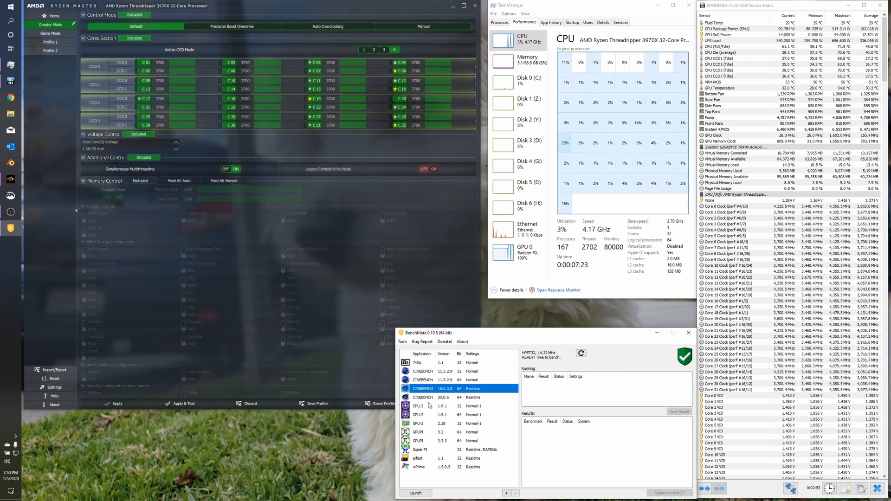
Step: Launch Cinebench R20, run the CPU test to 17620 pts, then close it
{"action": "right_click", "coordinate": [423, 397]}
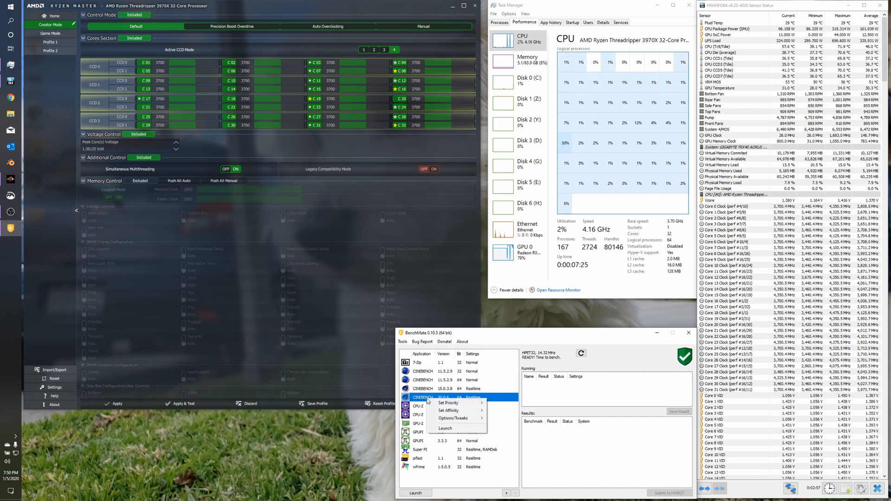
{"action": "left_click", "coordinate": [444, 428]}
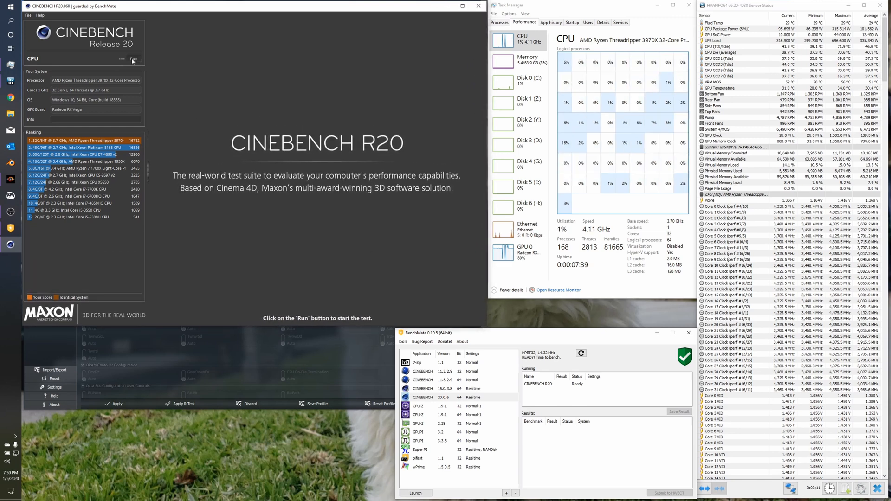
{"action": "left_click", "coordinate": [134, 58]}
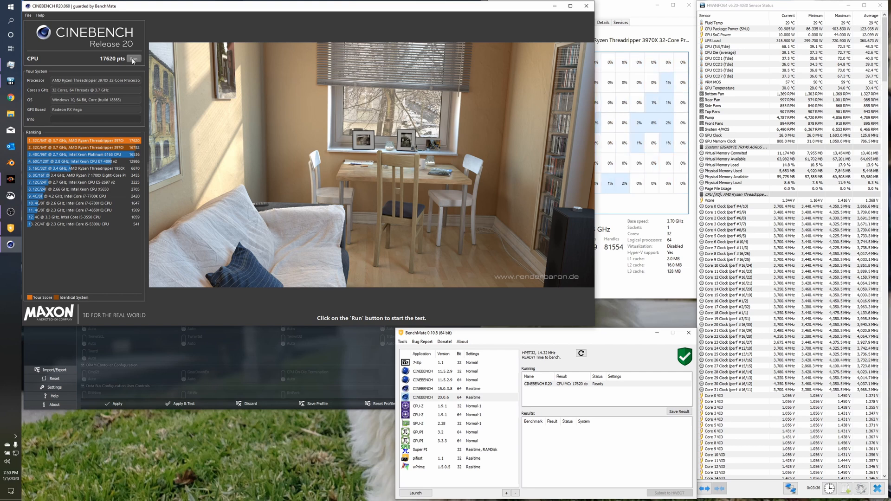
{"action": "left_click", "coordinate": [135, 57]}
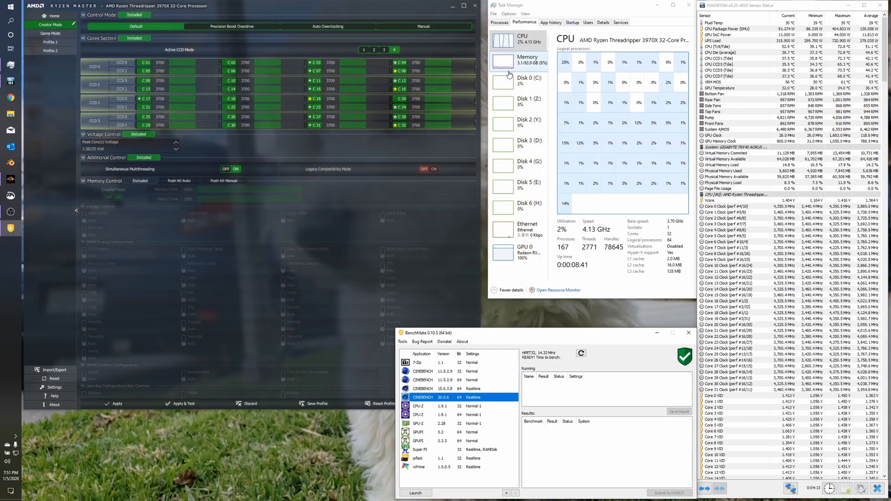
Step: Open Blender Benchmark and start the quick CPU benchmark on bmw27 and classroom
{"action": "left_click", "coordinate": [475, 5]}
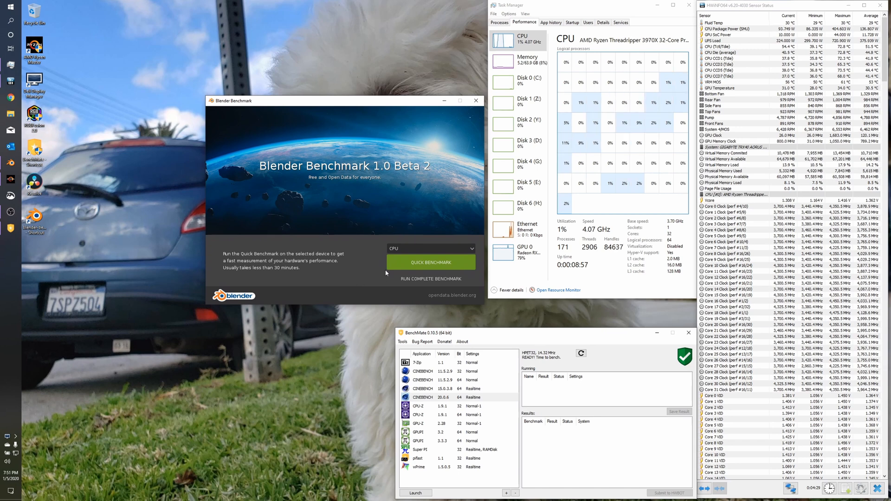
{"action": "left_click", "coordinate": [431, 262]}
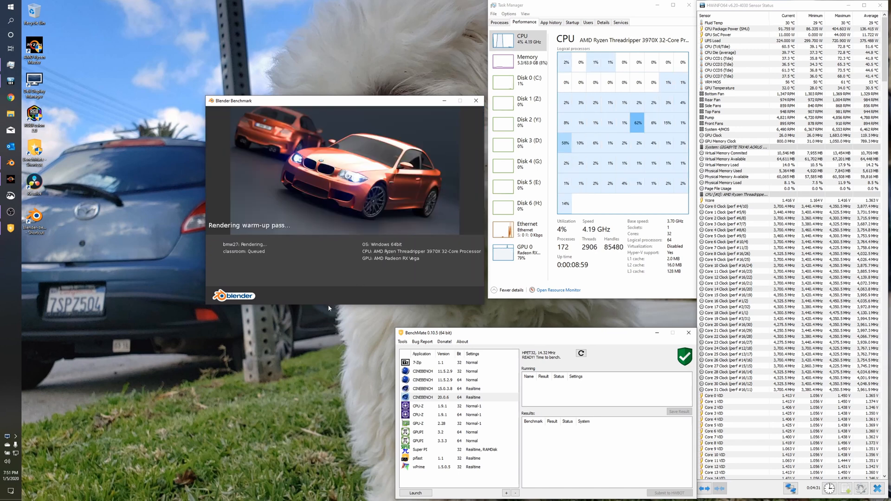